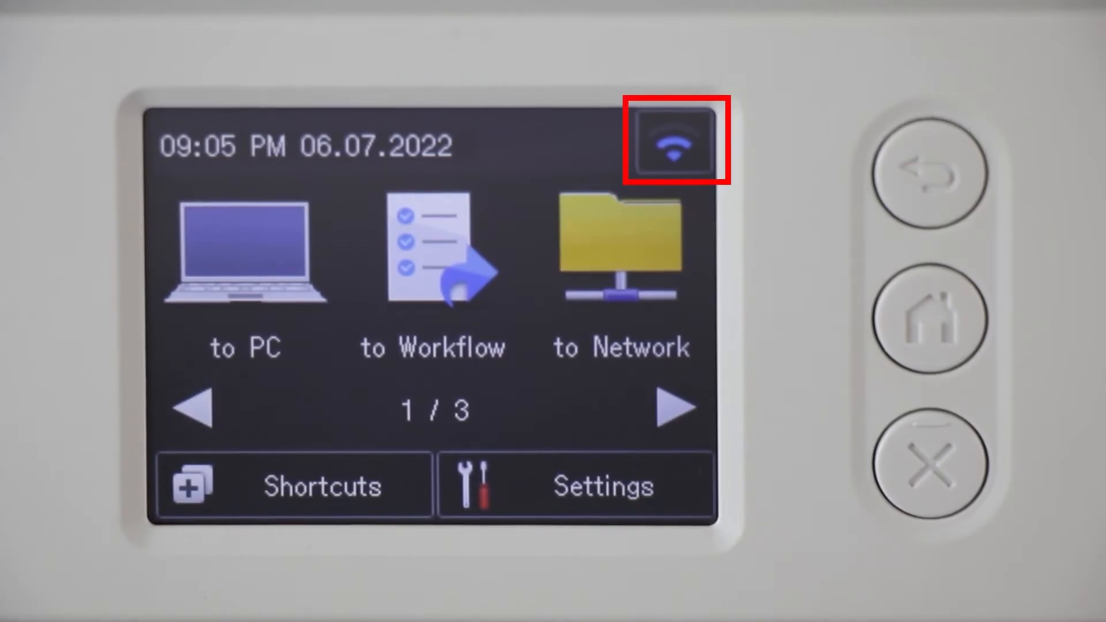
# Step: Start the wireless Setup Wizard from the Wi-Fi icon to list nearby SSIDs
pyautogui.click(673, 144)
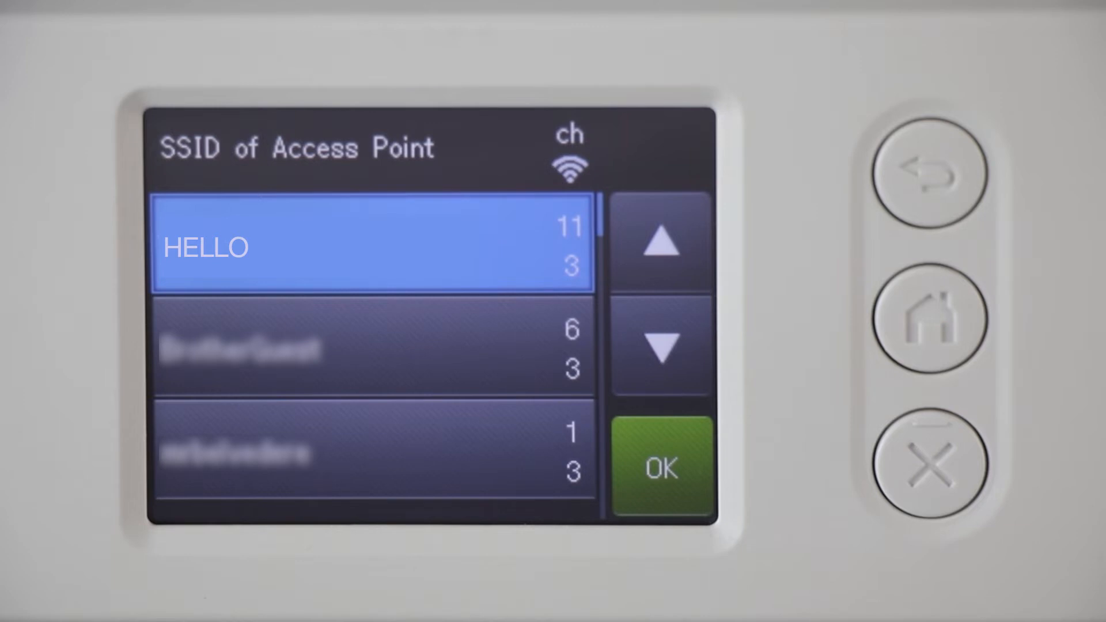
# Step: Select HELLO from the SSID list to reach the network key entry
pyautogui.click(659, 466)
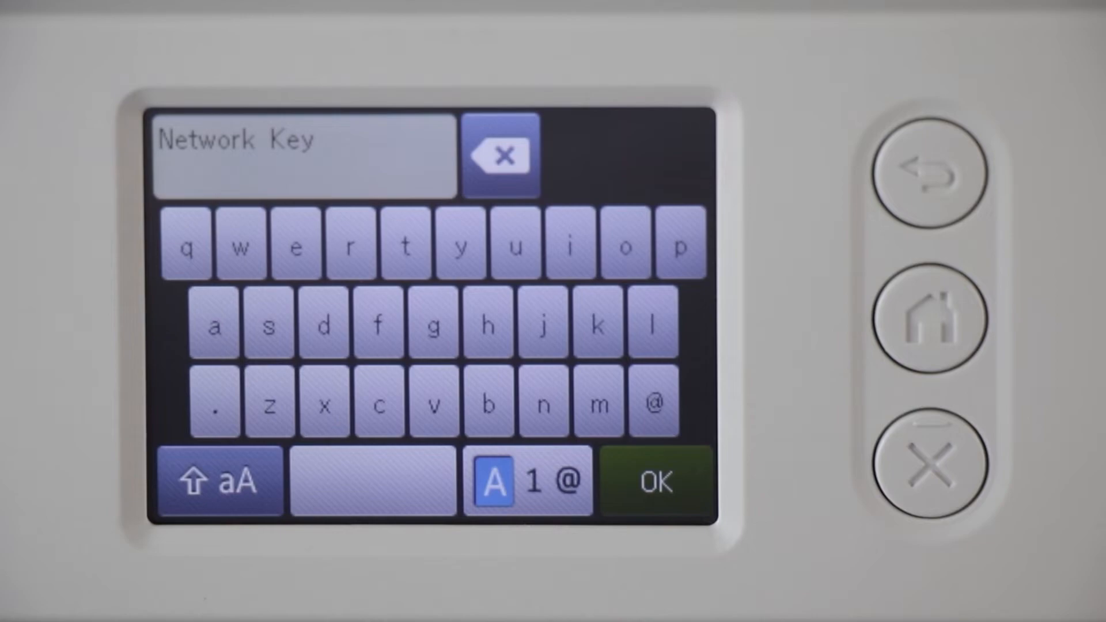
# Step: Enter the Wi-Fi password for HELLO so the scanner reports Connected
pyautogui.click(217, 327)
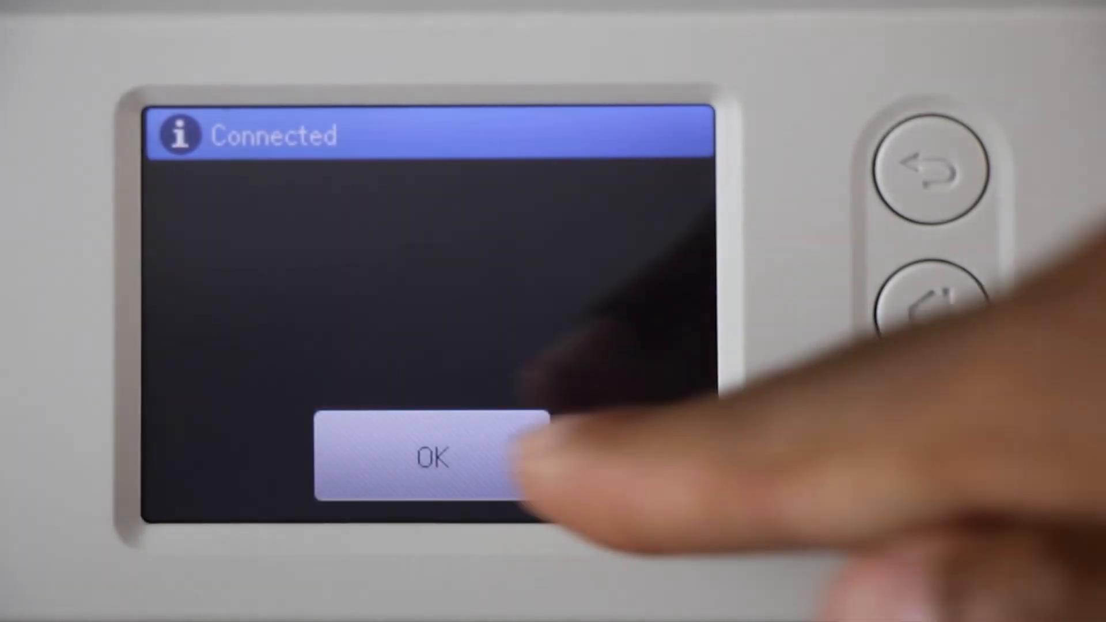
pyautogui.click(431, 458)
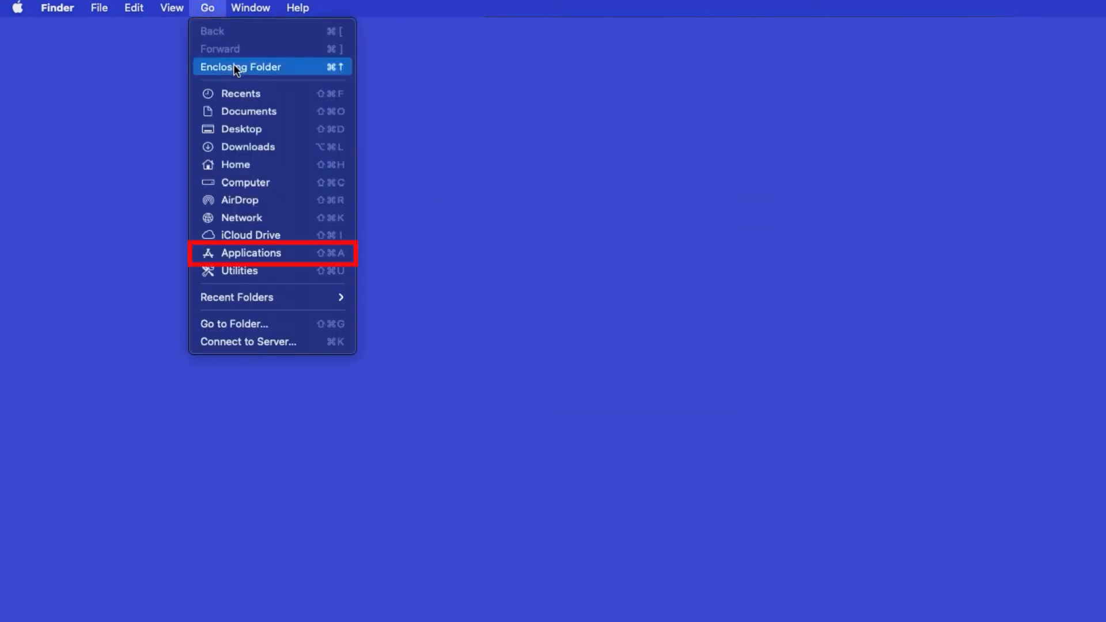
pyautogui.moveTo(287, 257)
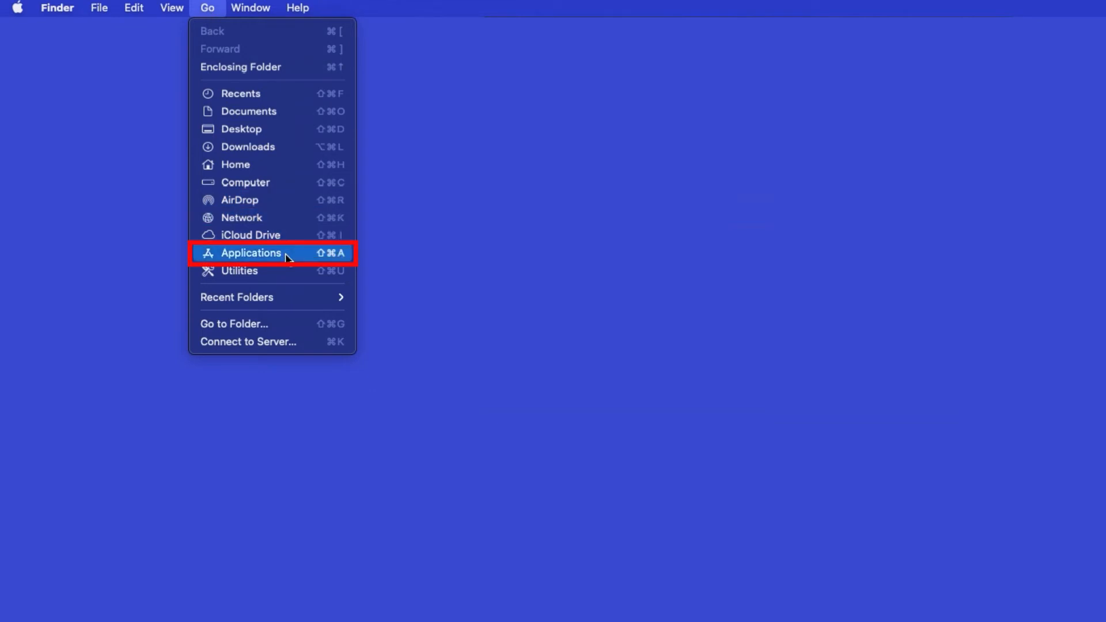
# Step: Launch the App Store from the Applications folder
pyautogui.click(250, 253)
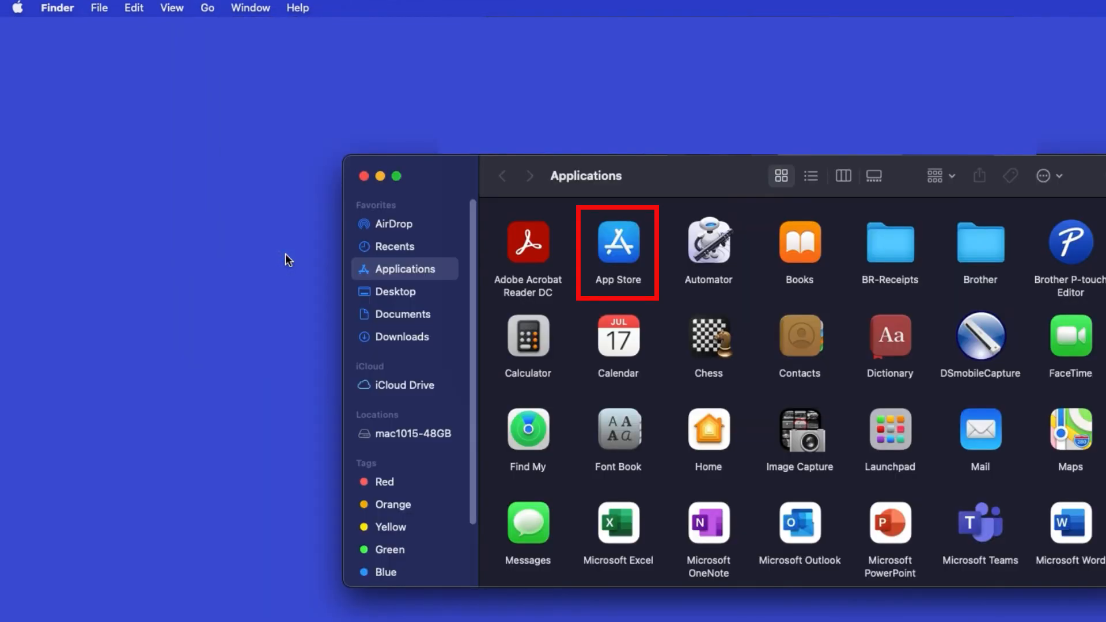
pyautogui.moveTo(634, 255)
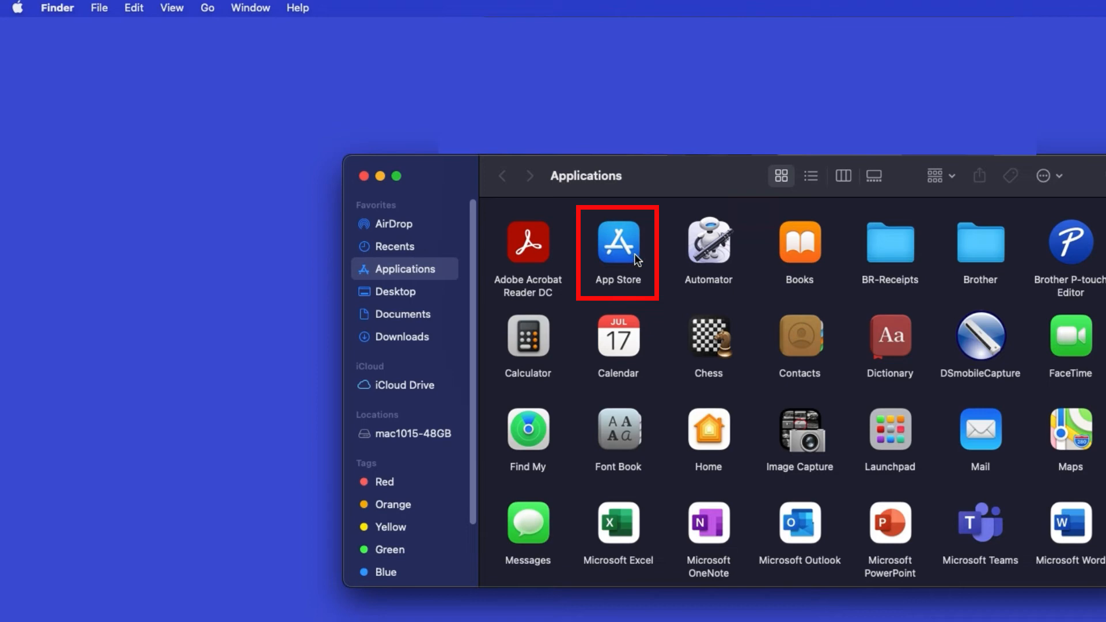
pyautogui.doubleClick(618, 242)
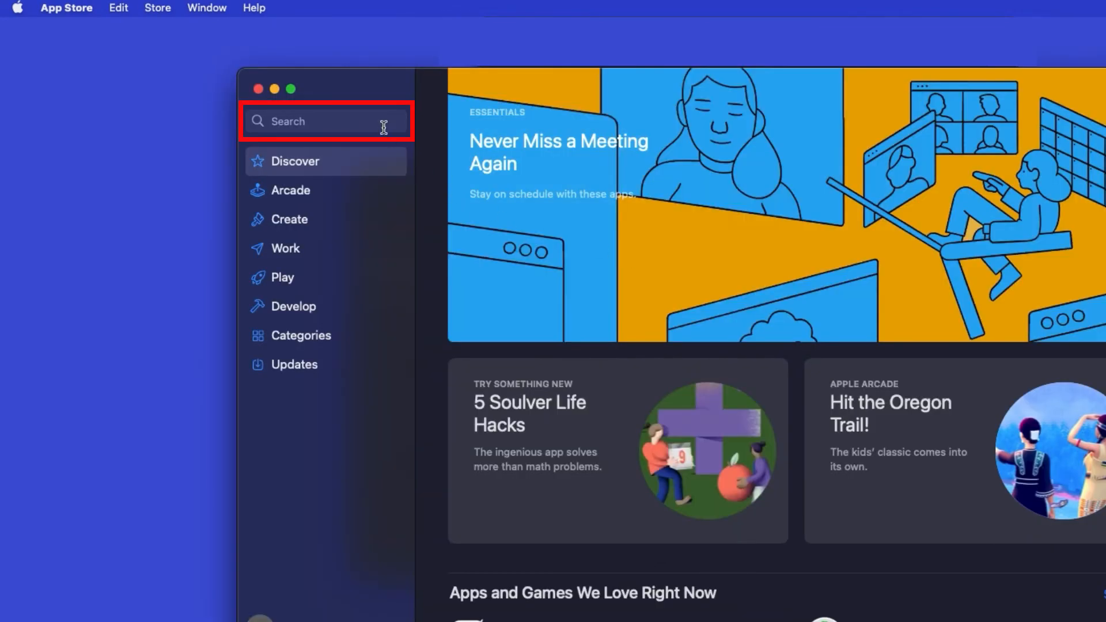
# Step: Search the App Store for 'brother iprint&scan' and download it
pyautogui.write('brother i')
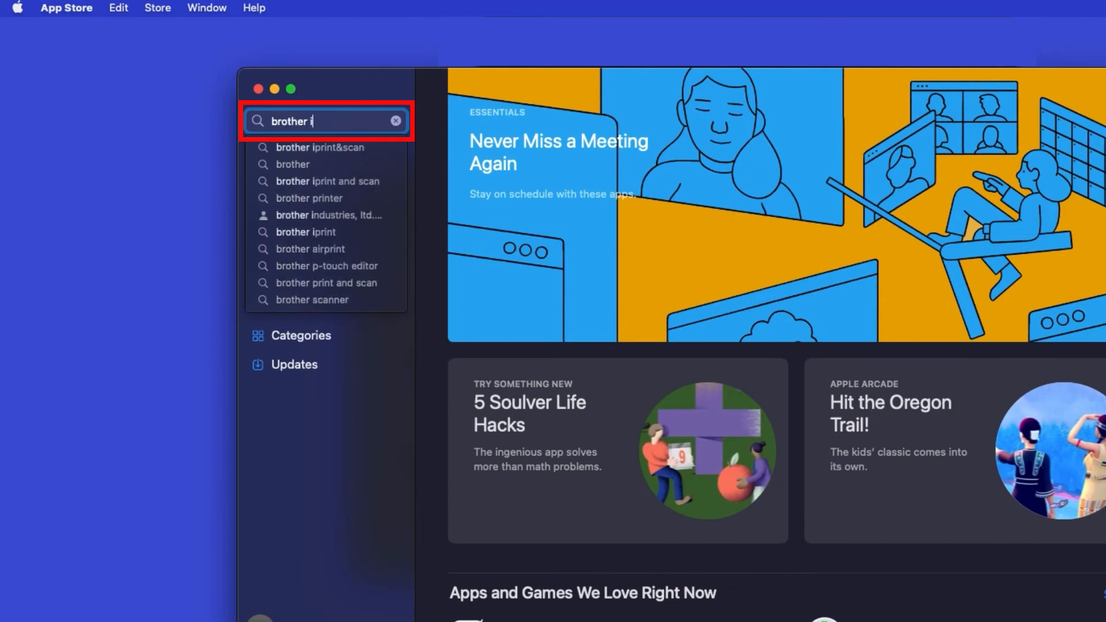
pyautogui.click(320, 147)
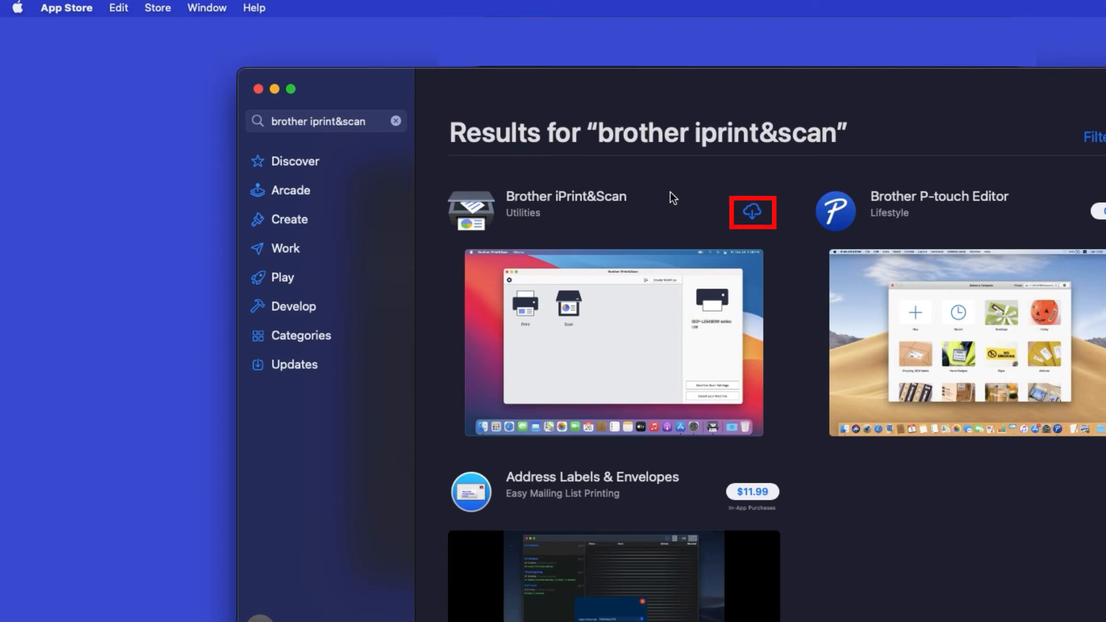
pyautogui.click(751, 212)
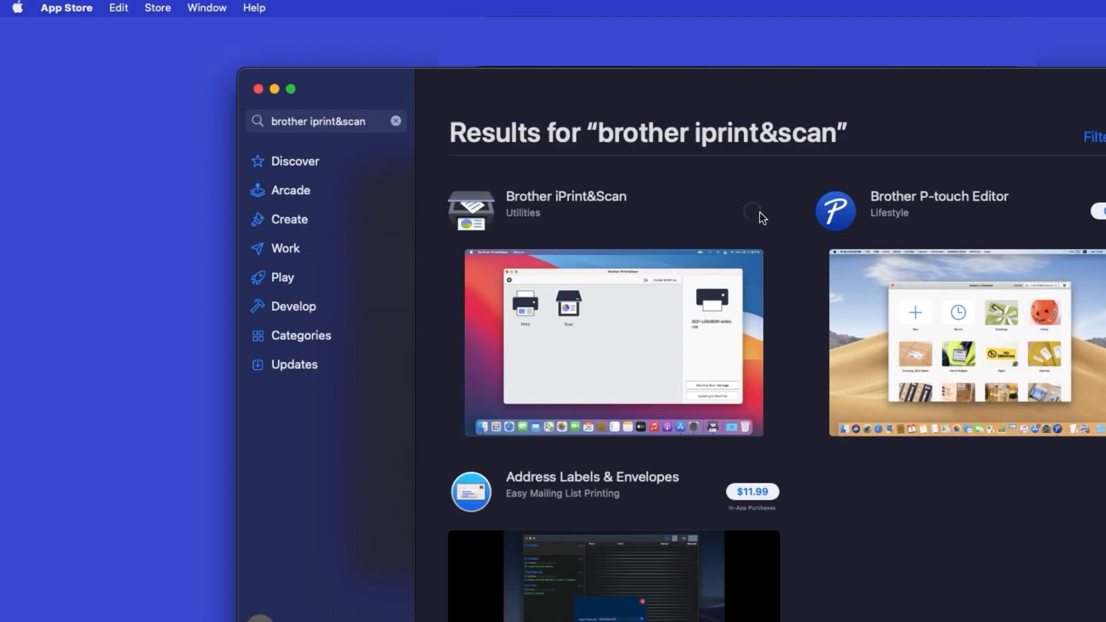
pyautogui.click(751, 210)
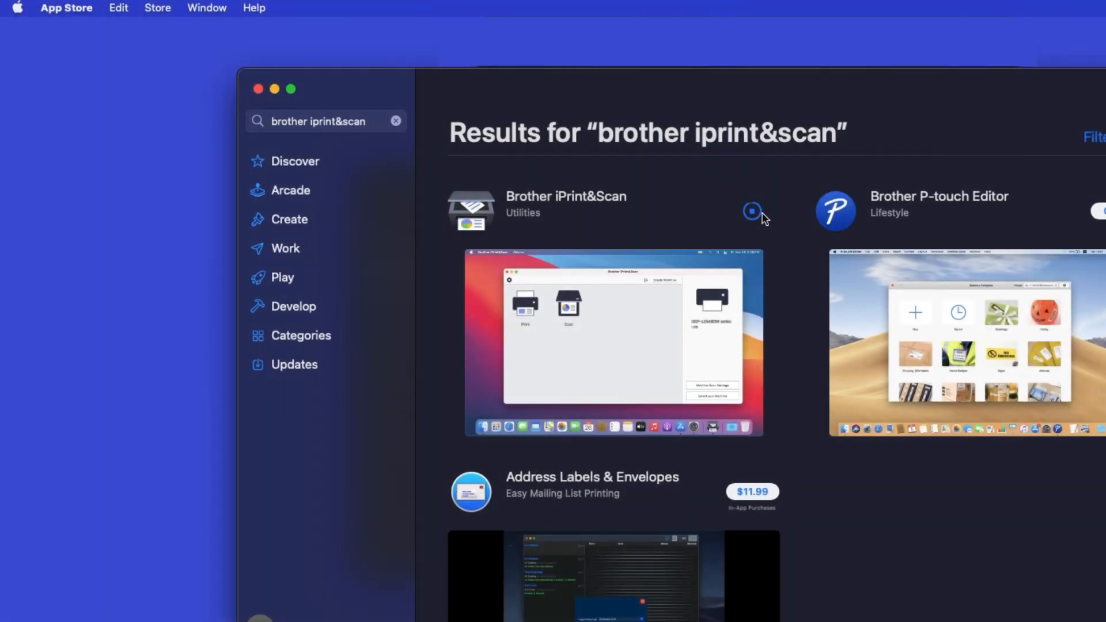
pyautogui.click(753, 210)
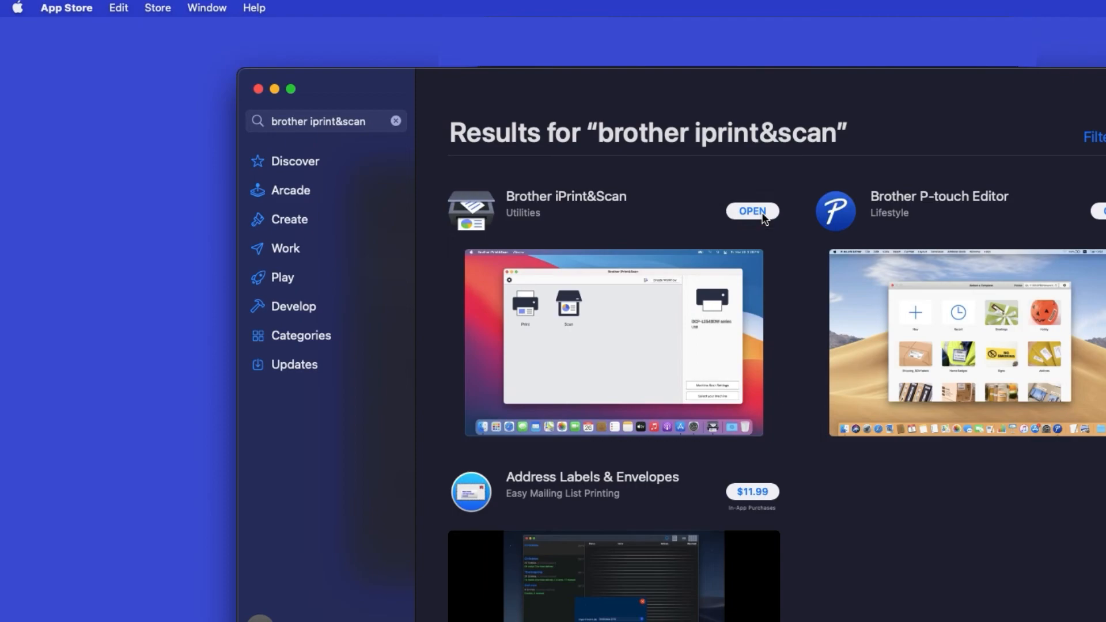
# Step: Launch the installed Brother iPrint&Scan and accept its privacy policy
pyautogui.click(752, 210)
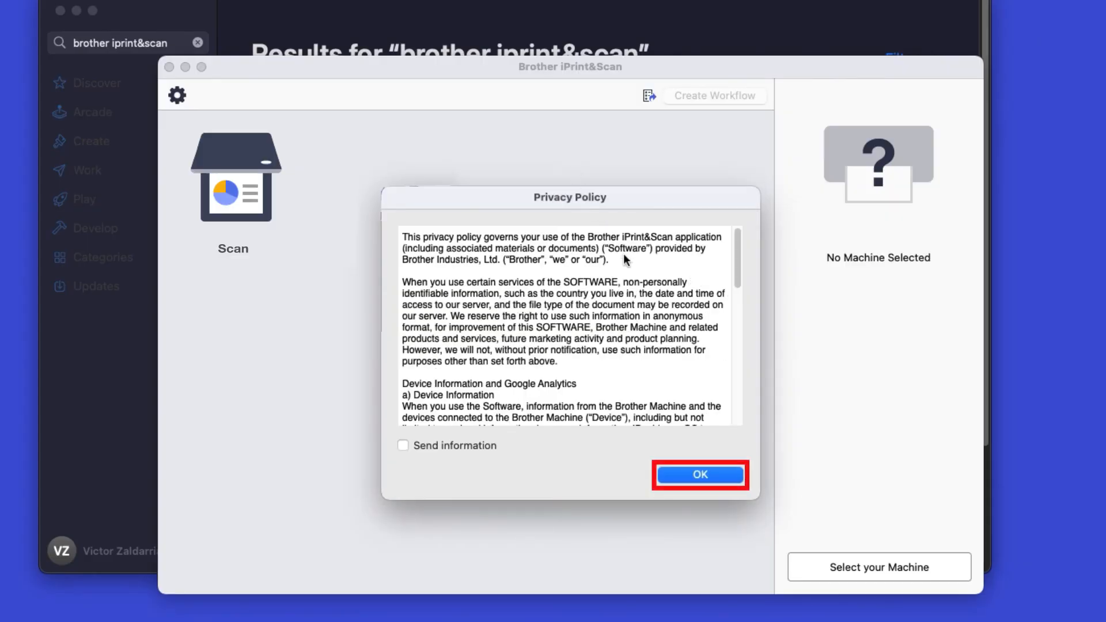
pyautogui.click(700, 475)
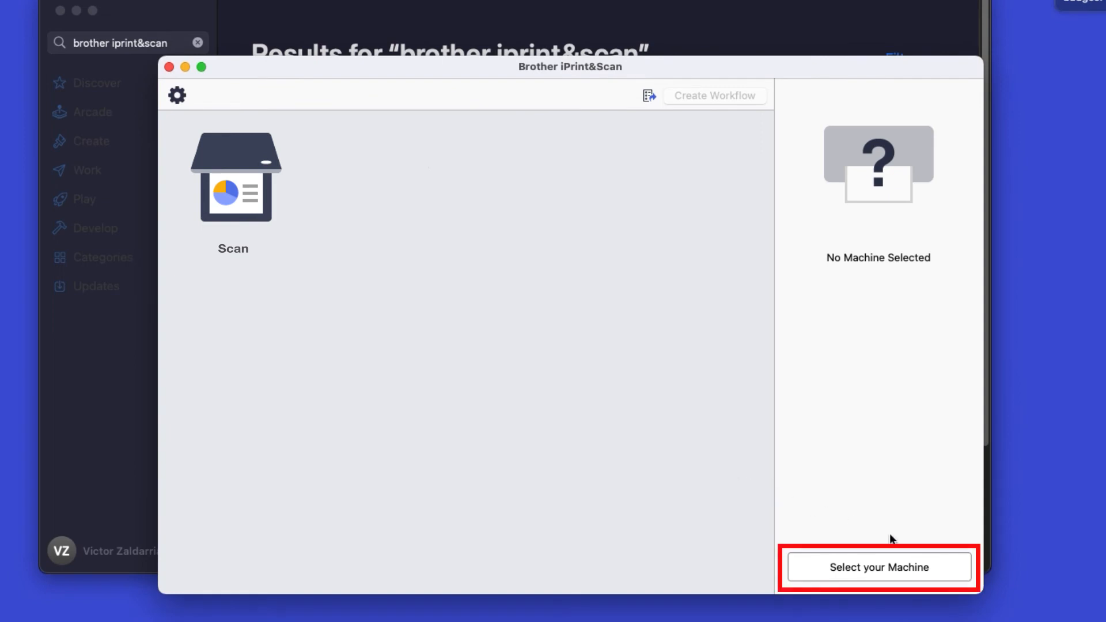
# Step: Search for machines and choose the ADS-1700W series under Network
pyautogui.click(879, 567)
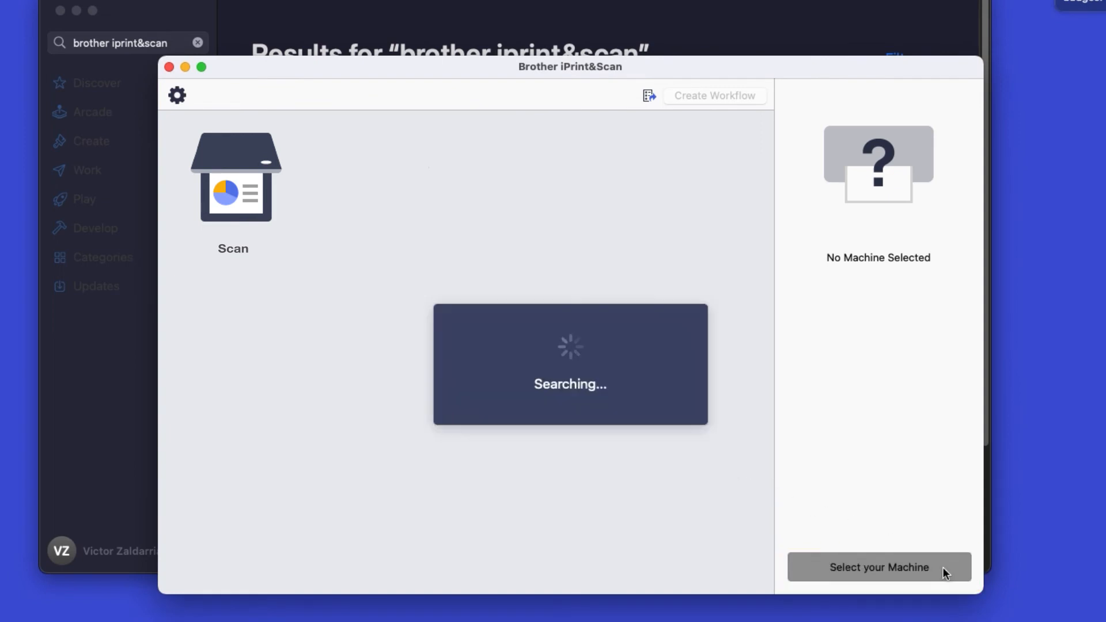
pyautogui.click(879, 567)
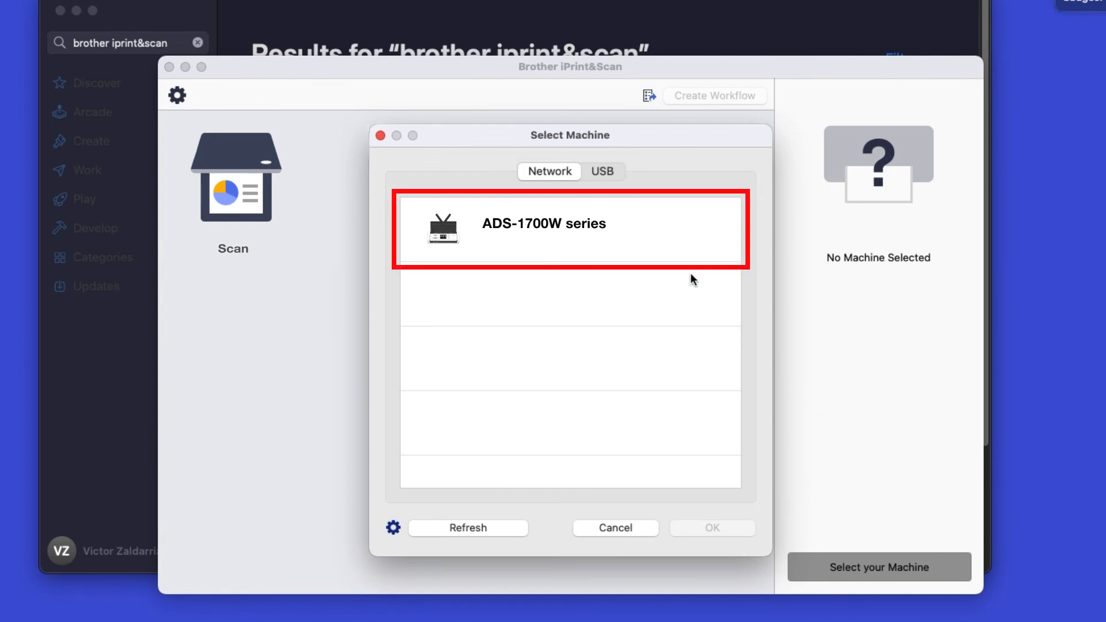
pyautogui.click(569, 229)
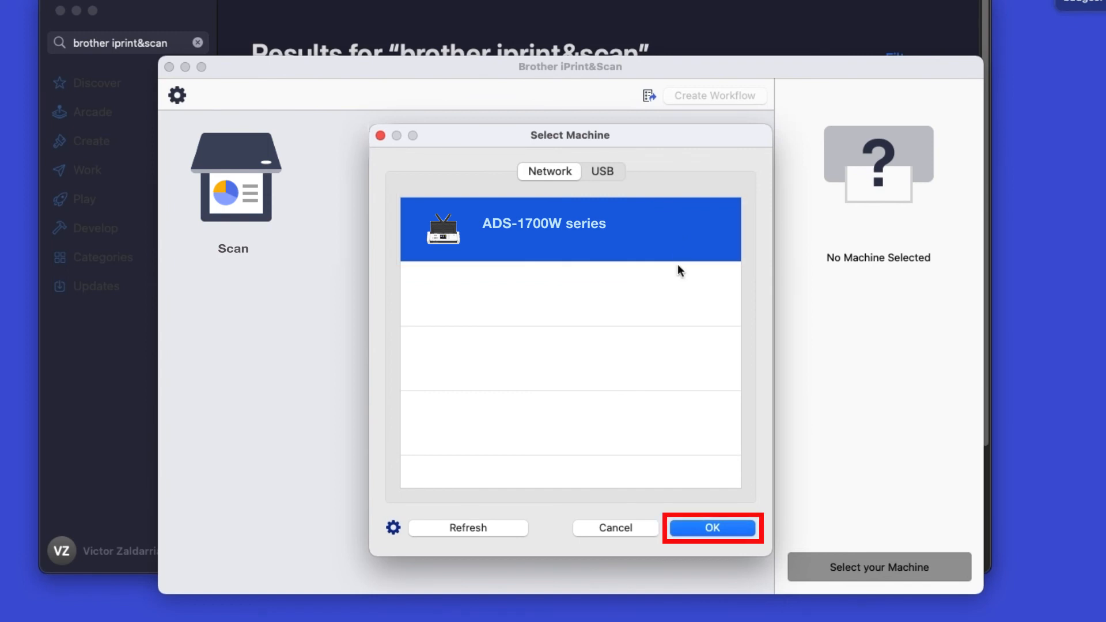
# Step: Confirm the ADS-1700W as the selected machine so it shows Ready
pyautogui.click(712, 528)
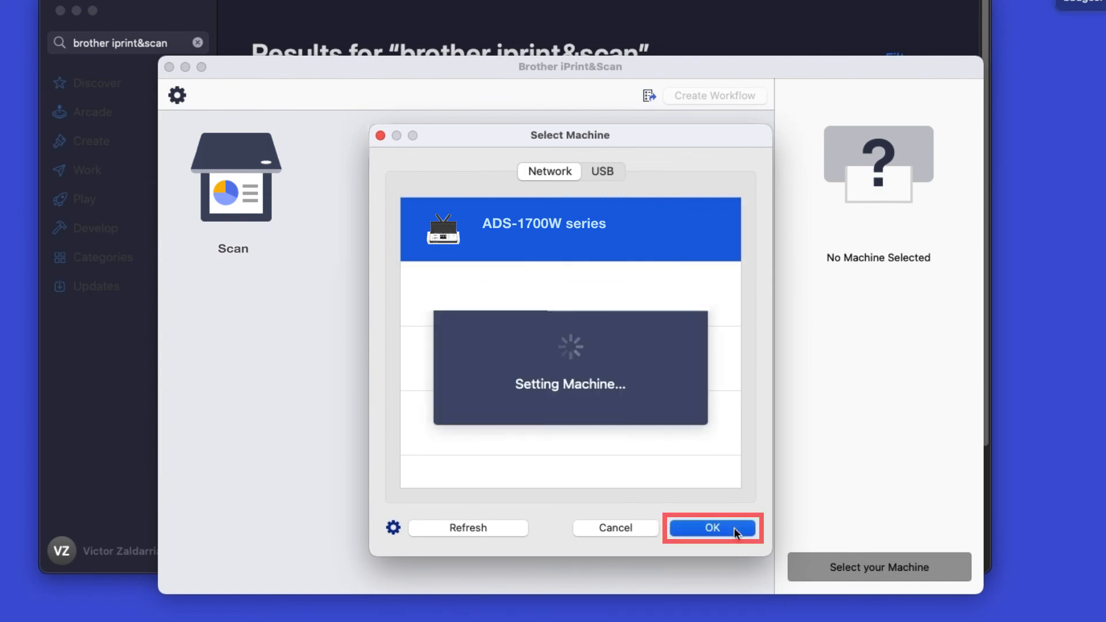
pyautogui.click(712, 528)
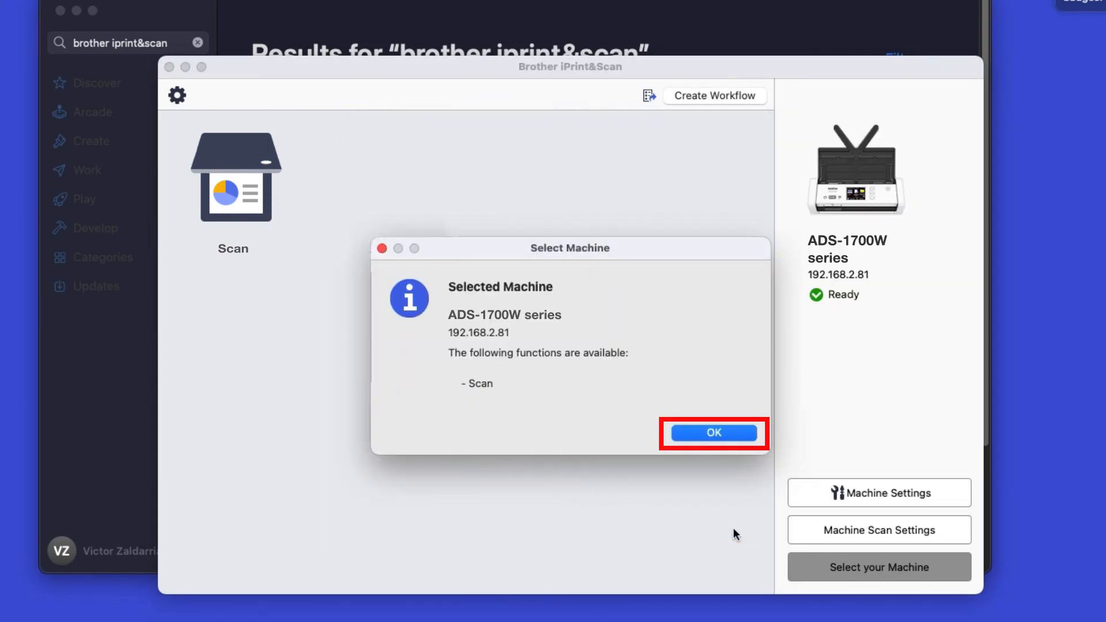
pyautogui.click(714, 432)
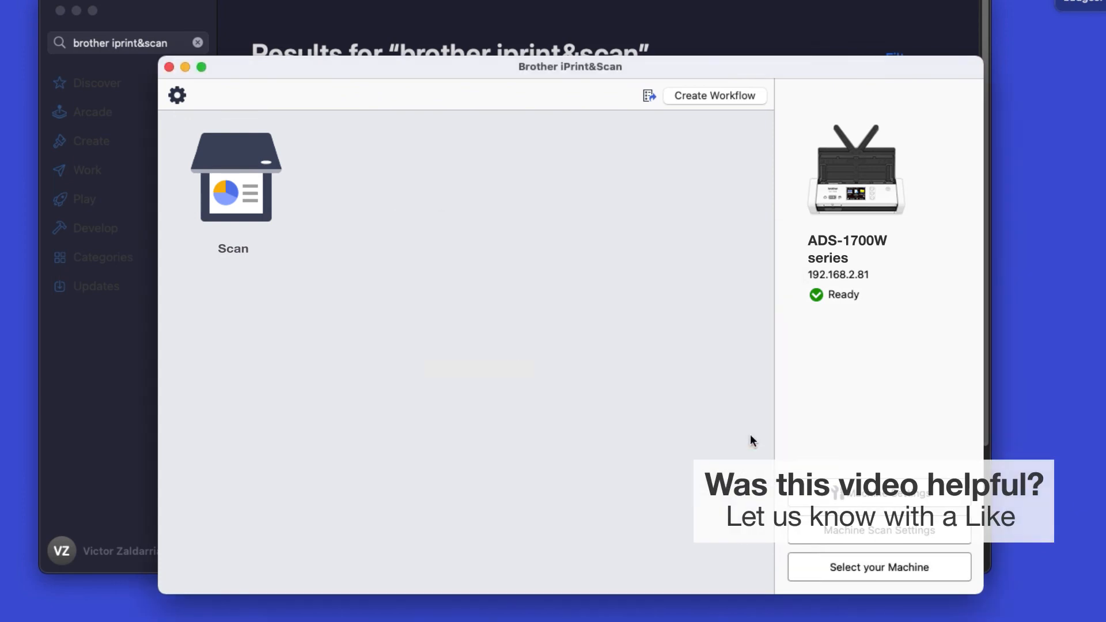